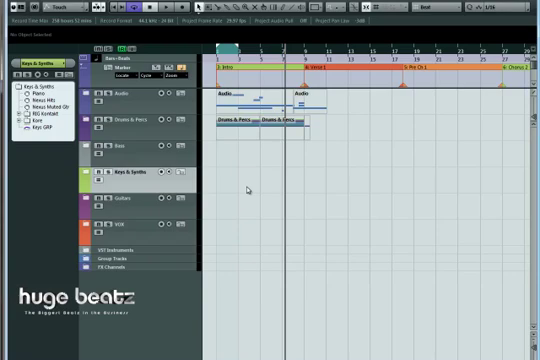
pyautogui.moveTo(232, 190)
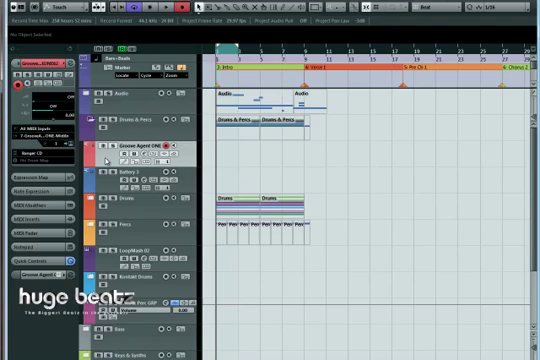
# Select the Groove Agent ONE track in the drum folder to show its channel settings
pyautogui.click(130, 160)
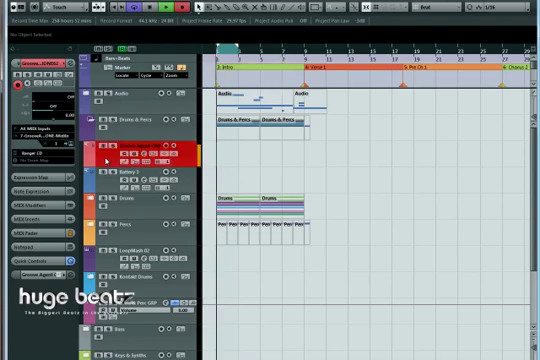